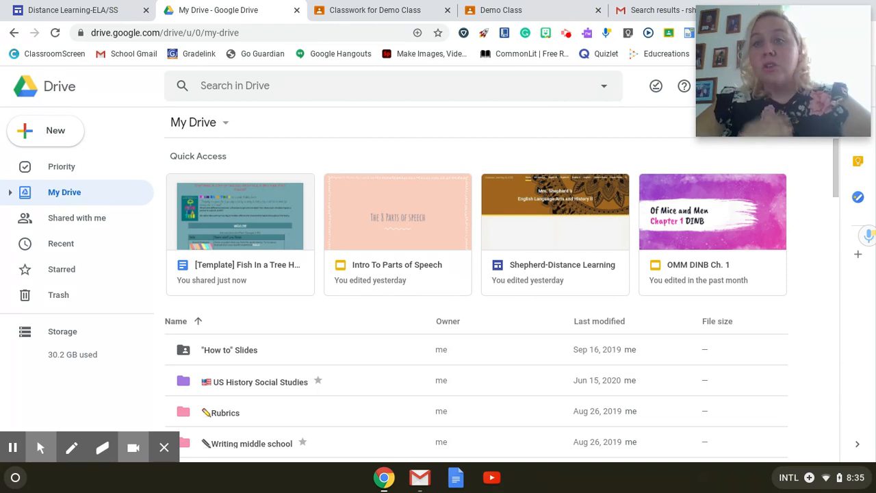
{"action": "mouse_move", "coordinate": [693, 380]}
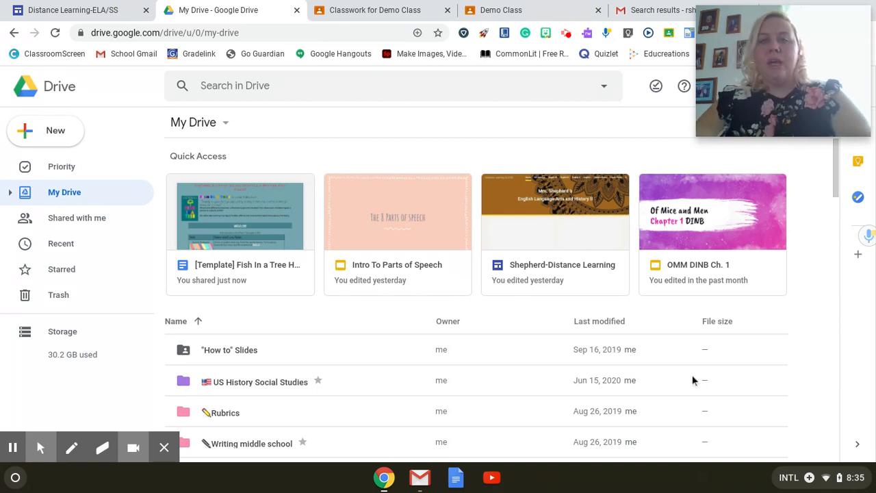
{"action": "mouse_move", "coordinate": [429, 205]}
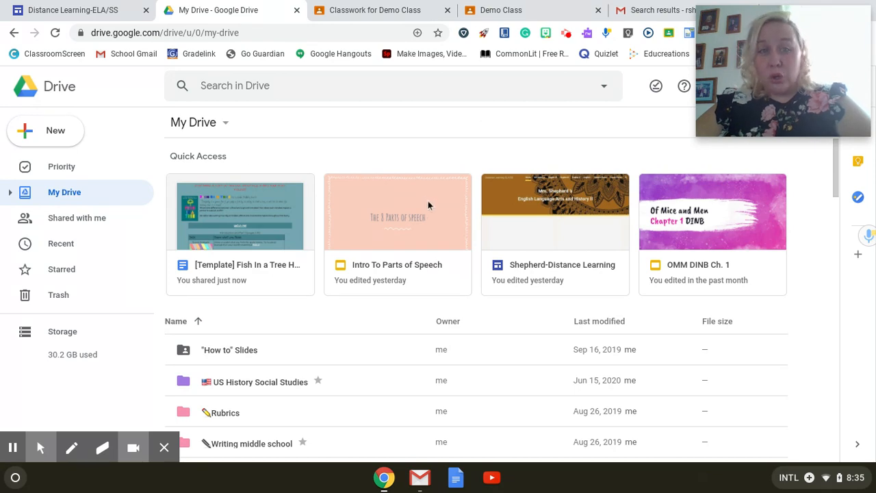
Step: Create a new folder named 'Spanish 2020/2021' in My Drive
{"action": "scroll", "scroll_direction": "down", "scroll_amount": 3}
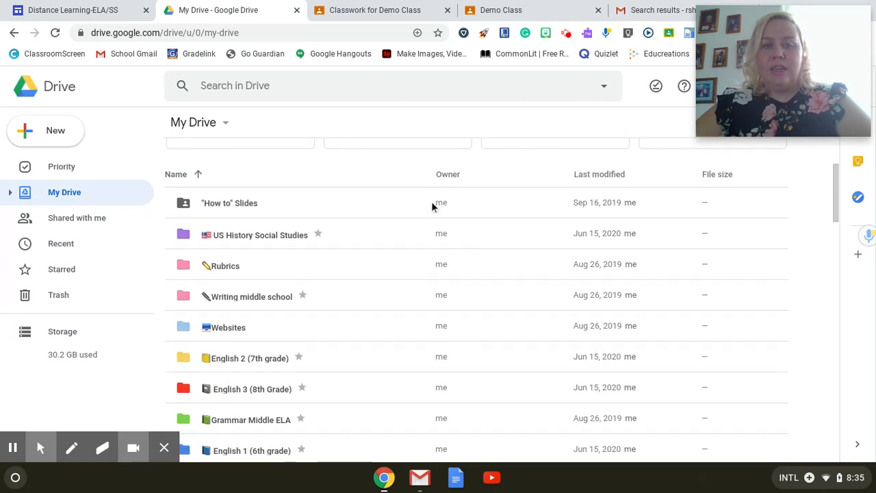
{"action": "scroll", "scroll_direction": "down", "scroll_amount": 3}
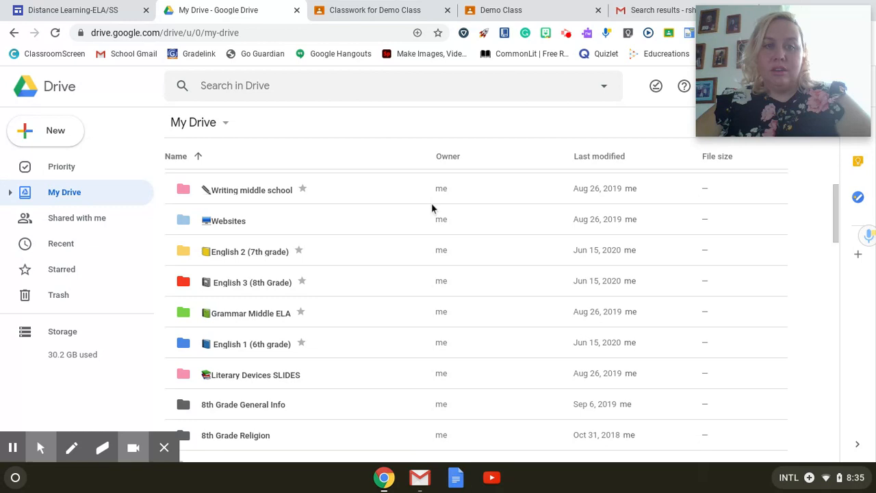
{"action": "scroll", "scroll_direction": "down", "scroll_amount": 3}
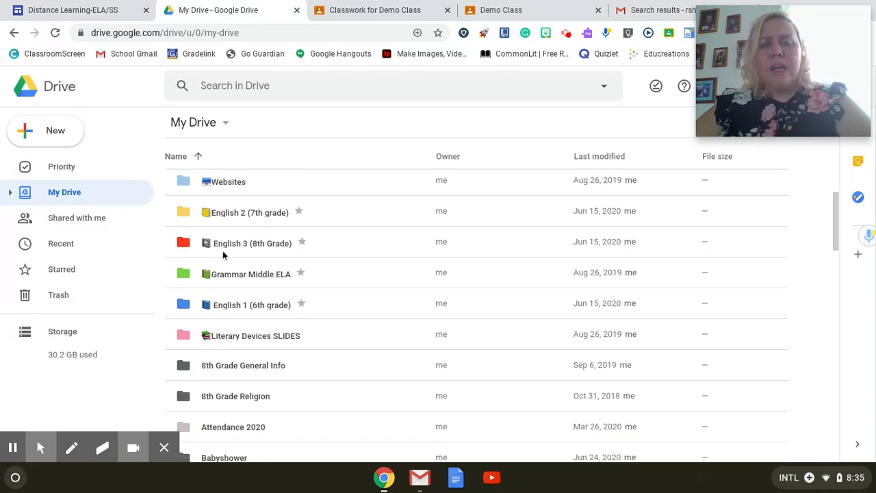
{"action": "mouse_move", "coordinate": [201, 330]}
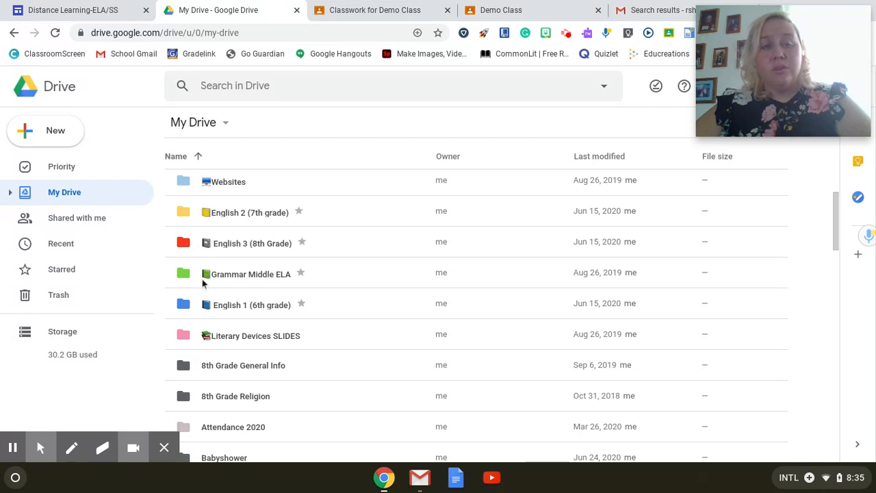
{"action": "mouse_move", "coordinate": [231, 262]}
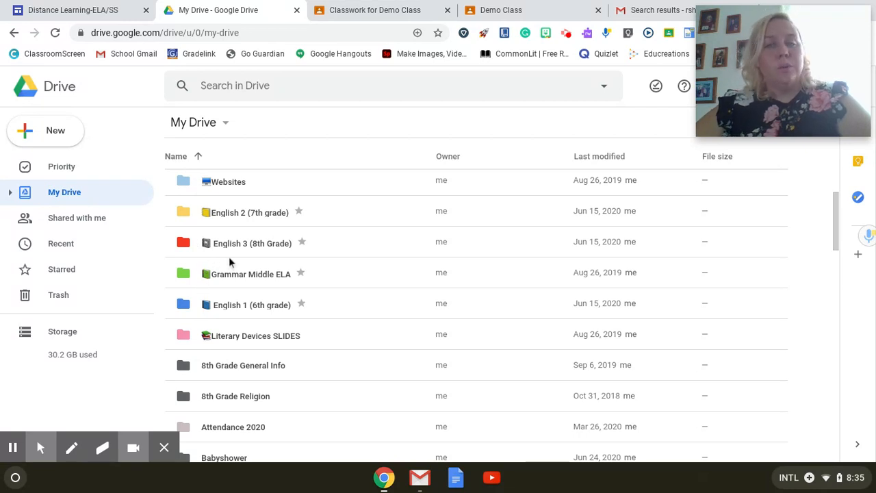
{"action": "mouse_move", "coordinate": [336, 312]}
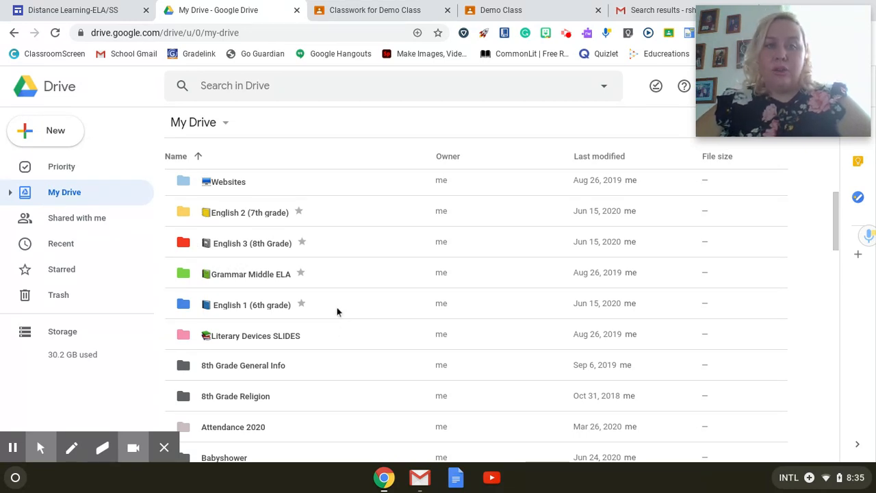
{"action": "mouse_move", "coordinate": [239, 288]}
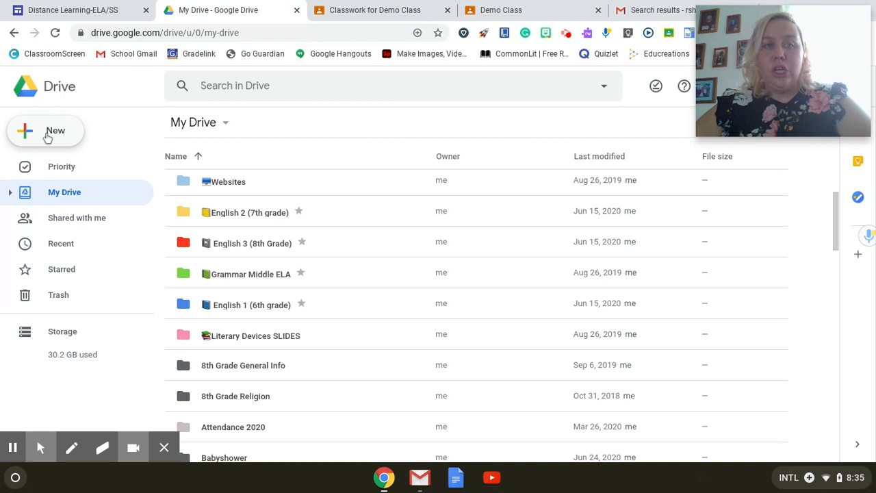
{"action": "left_click", "coordinate": [45, 130]}
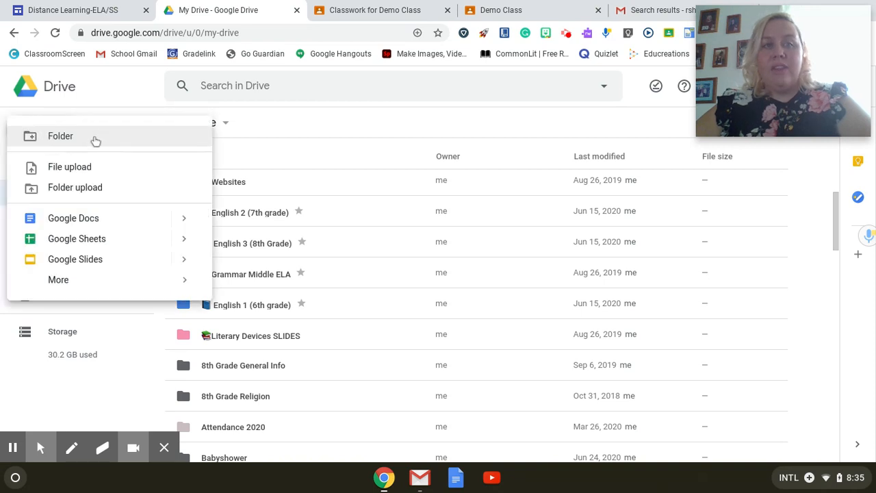
{"action": "mouse_move", "coordinate": [67, 147]}
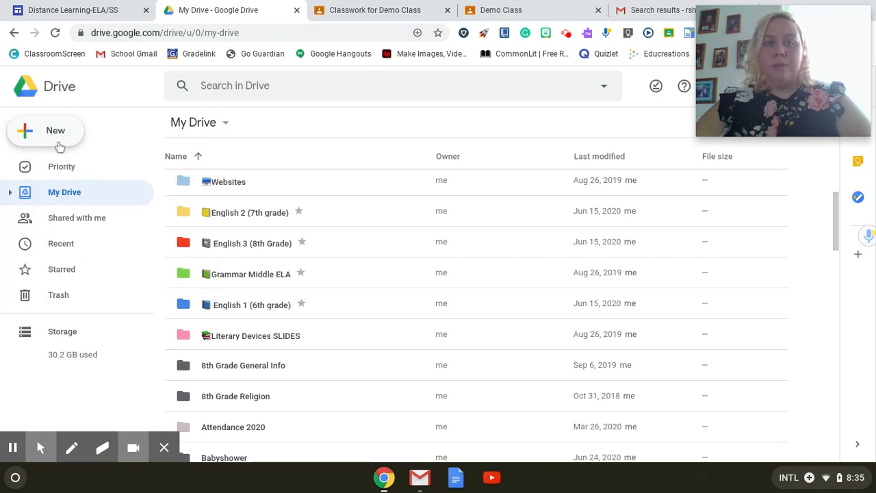
{"action": "left_click", "coordinate": [46, 130]}
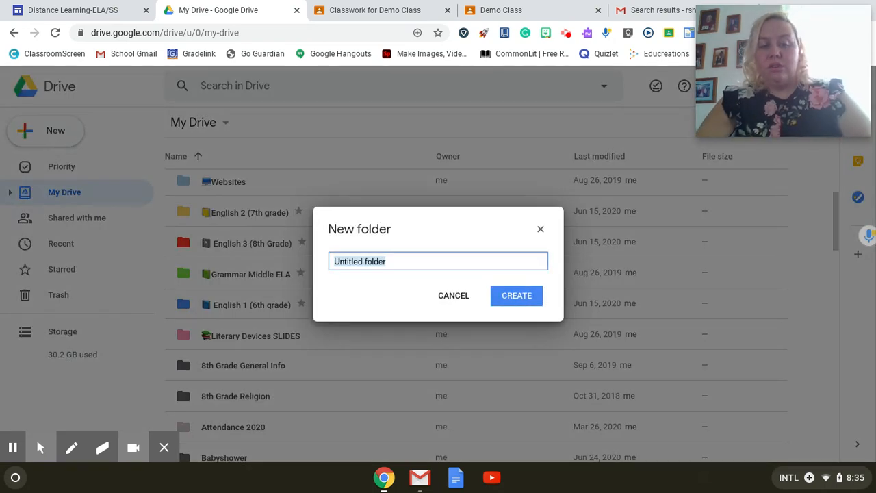
{"action": "type", "text": "Spanish"}
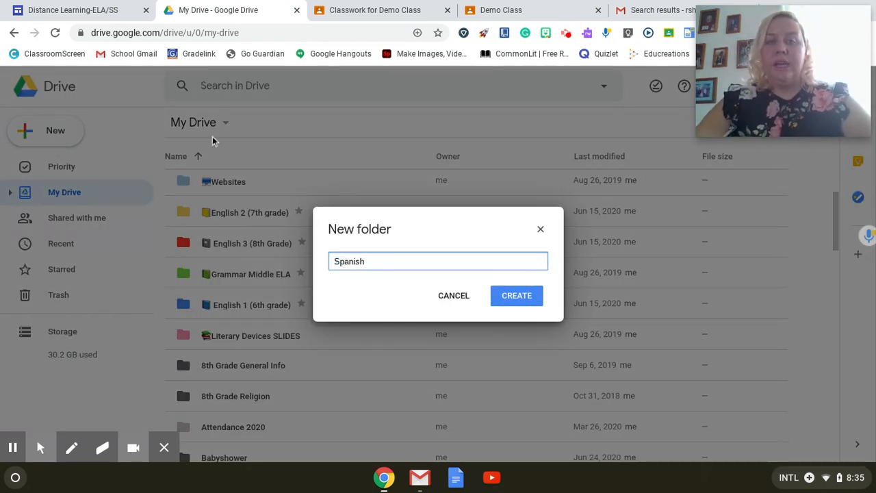
{"action": "type", "text": "202"}
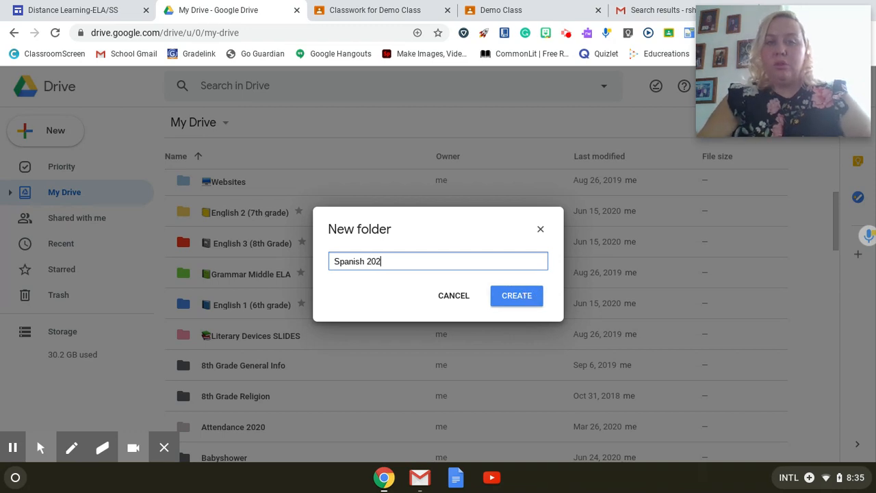
{"action": "type", "text": "0"}
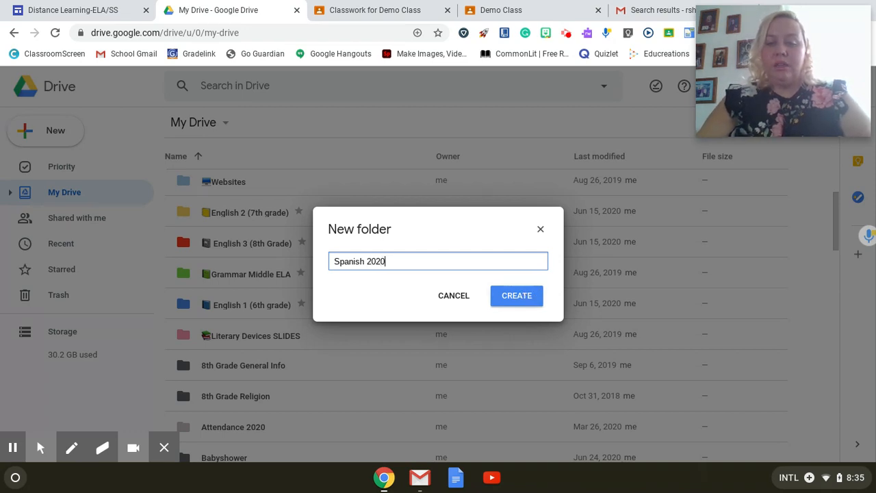
{"action": "type", "text": "/2021"}
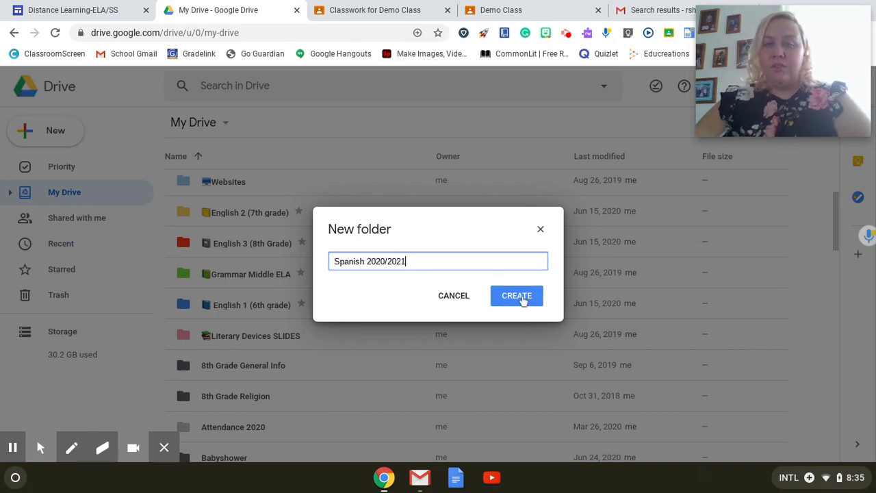
{"action": "left_click", "coordinate": [516, 296]}
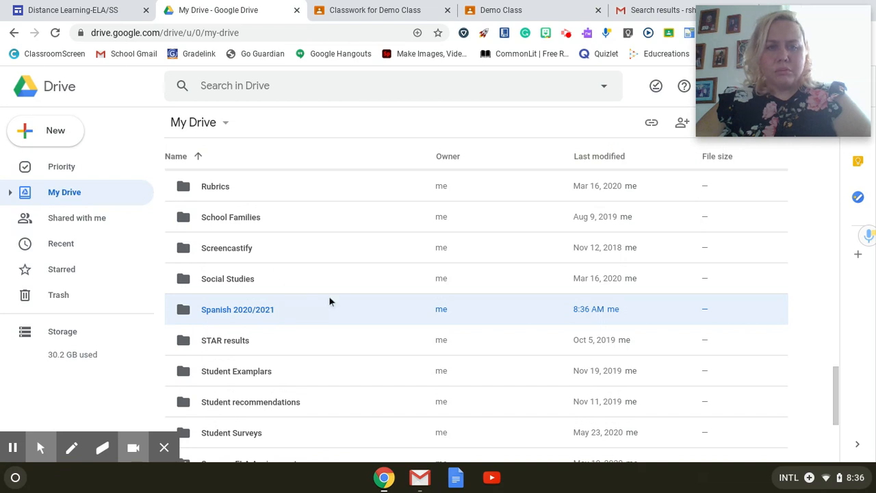
{"action": "mouse_move", "coordinate": [290, 312]}
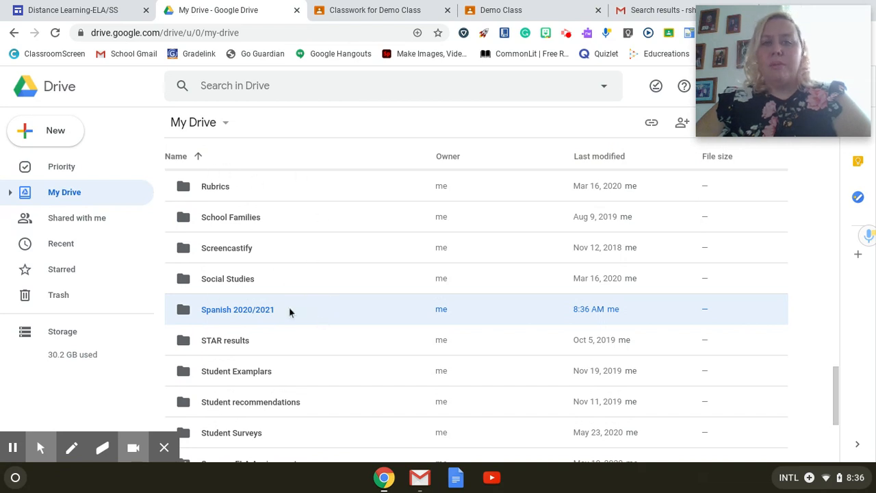
{"action": "mouse_move", "coordinate": [291, 264]}
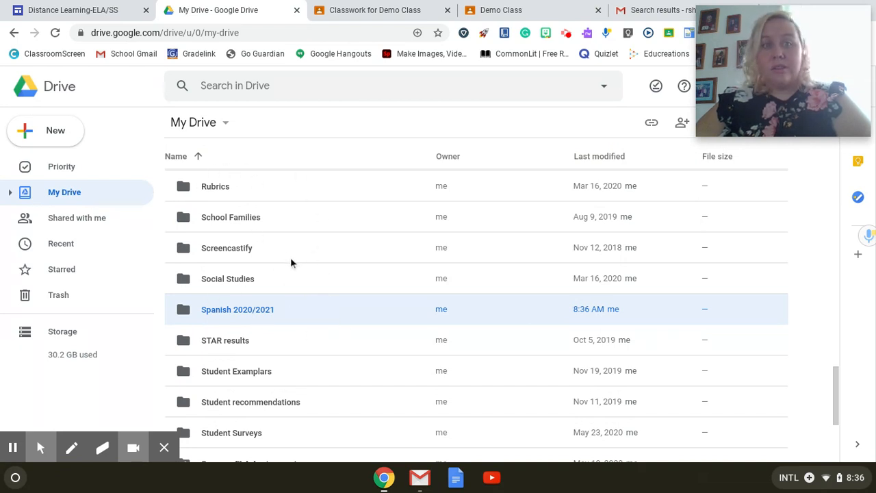
{"action": "mouse_move", "coordinate": [315, 324]}
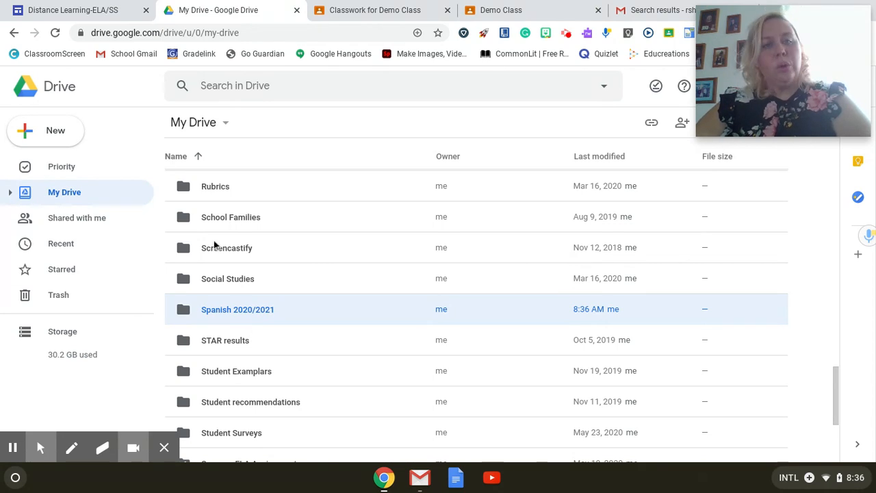
{"action": "mouse_move", "coordinate": [218, 298]}
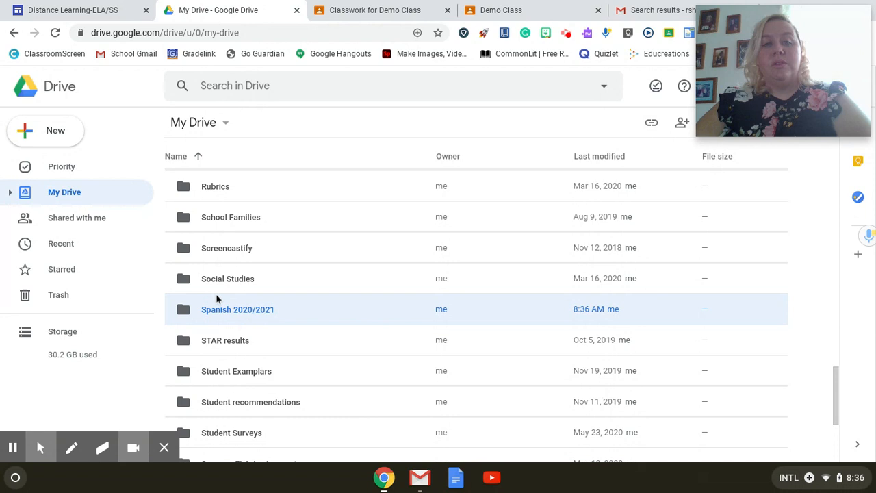
{"action": "mouse_move", "coordinate": [289, 311]}
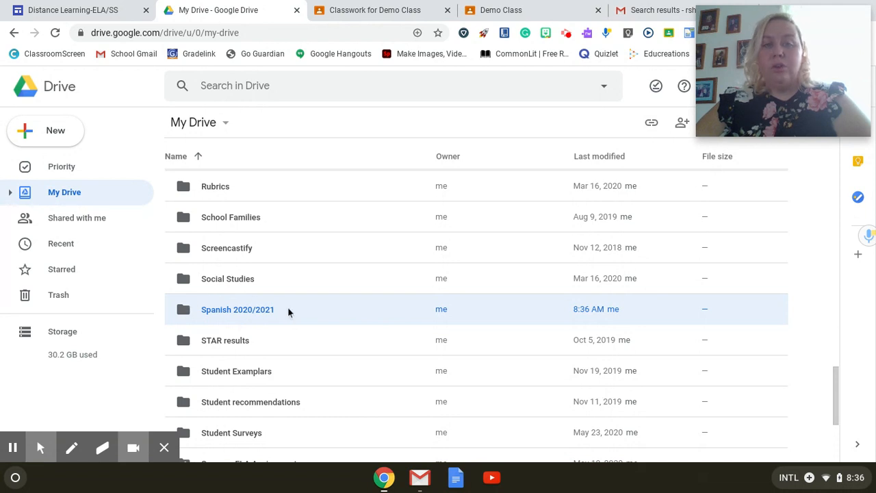
{"action": "mouse_move", "coordinate": [260, 310]}
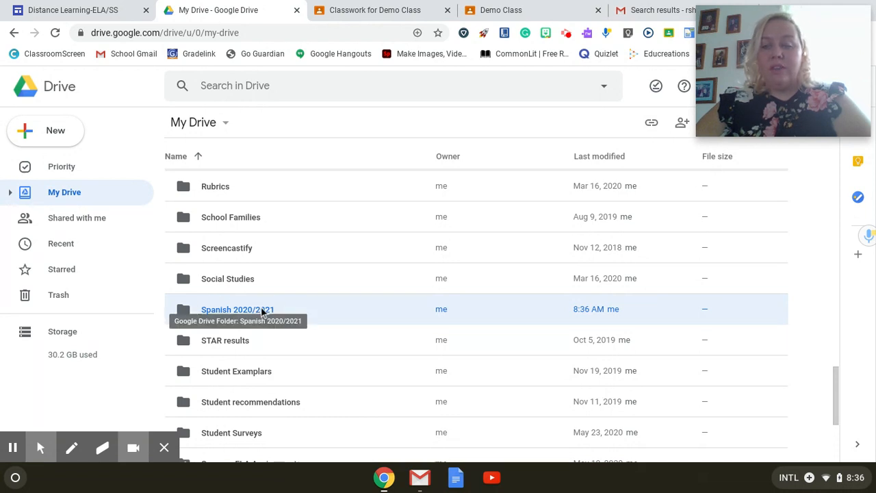
Step: Change the Spanish 2020/2021 folder's colour to green
{"action": "right_click", "coordinate": [238, 308]}
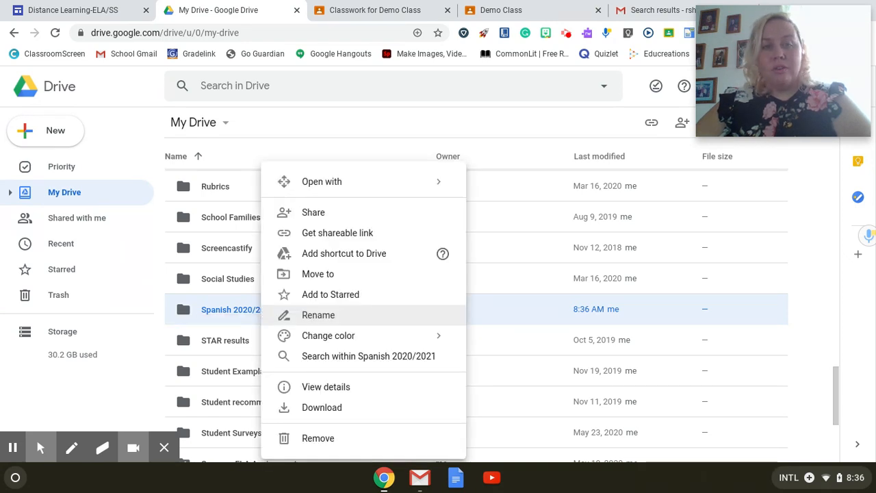
{"action": "mouse_move", "coordinate": [322, 296]}
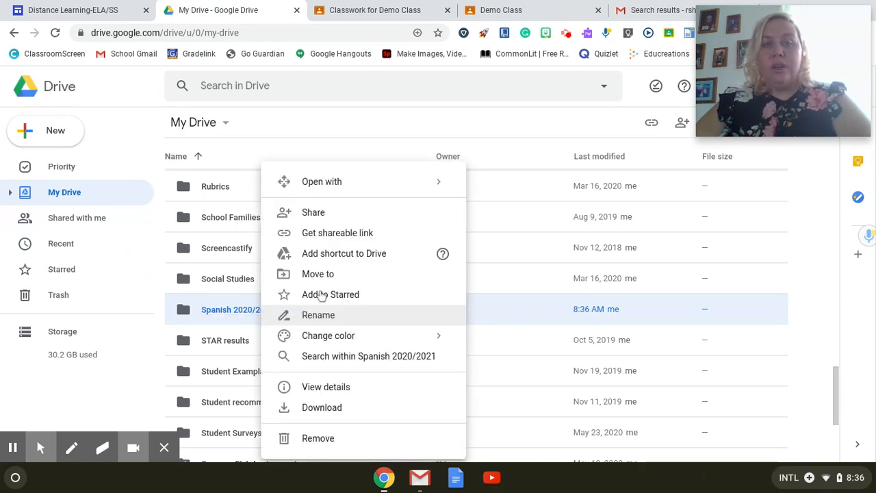
{"action": "mouse_move", "coordinate": [318, 315]}
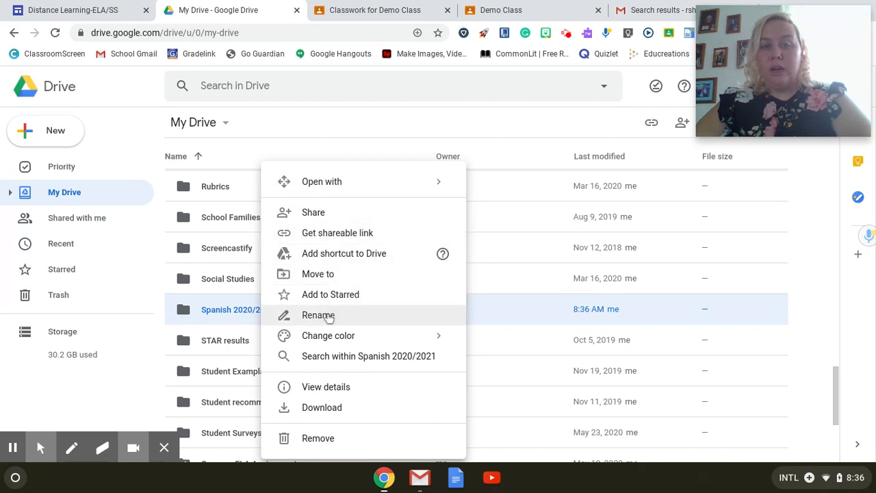
{"action": "mouse_move", "coordinate": [328, 335]}
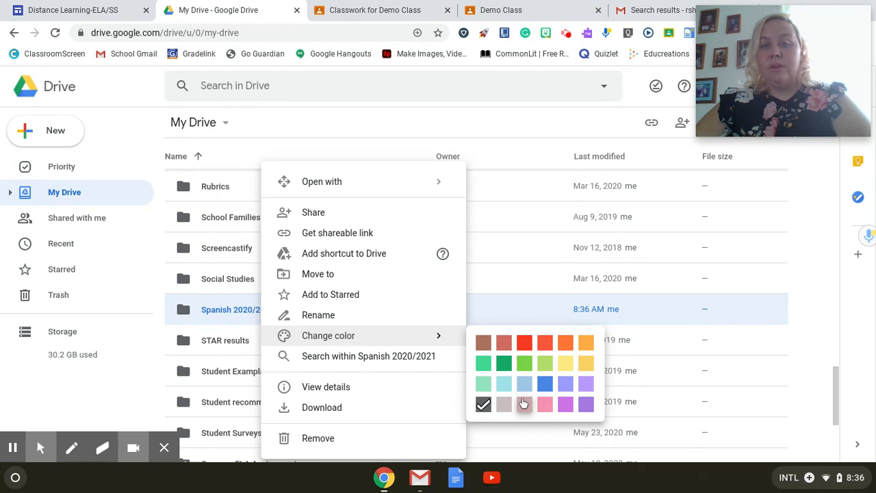
{"action": "mouse_move", "coordinate": [523, 370]}
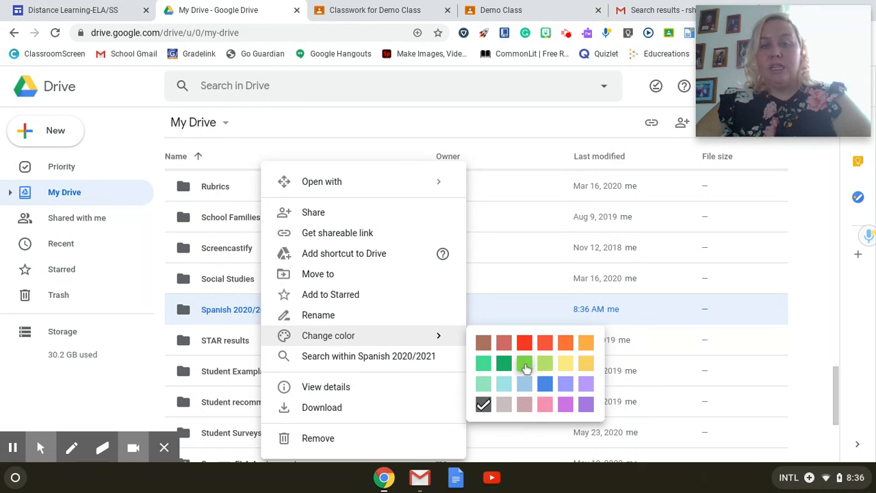
{"action": "left_click", "coordinate": [524, 364]}
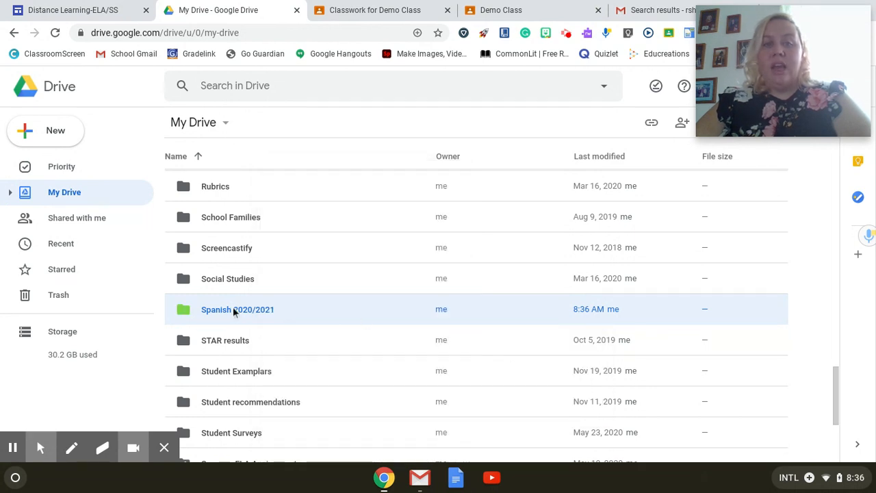
{"action": "mouse_move", "coordinate": [247, 321]}
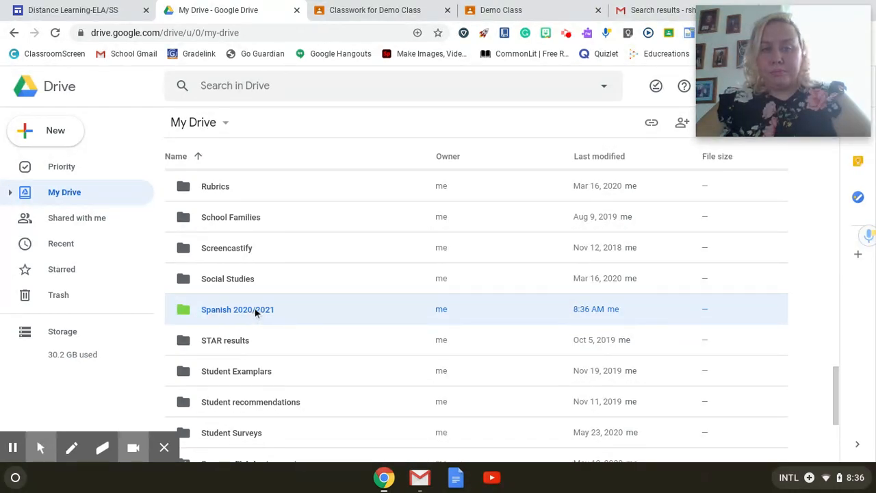
Step: Add the Spanish 2020/2021 folder to Starred
{"action": "right_click", "coordinate": [238, 309]}
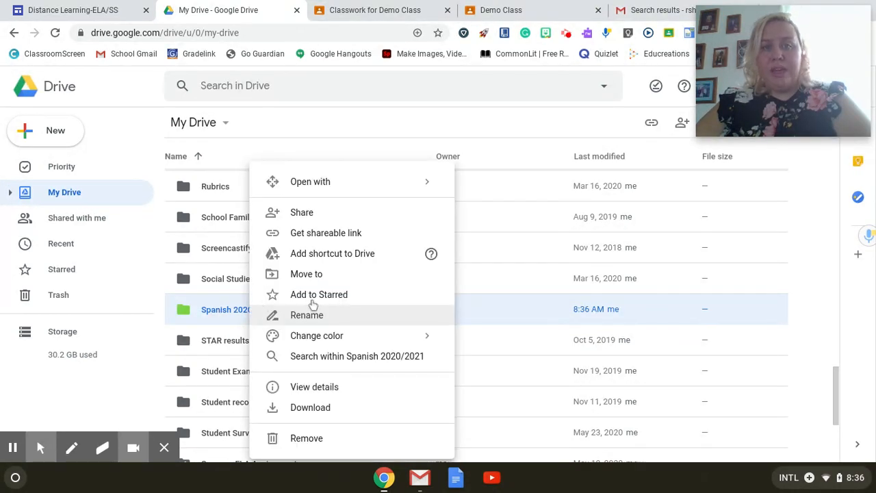
{"action": "mouse_move", "coordinate": [347, 301]}
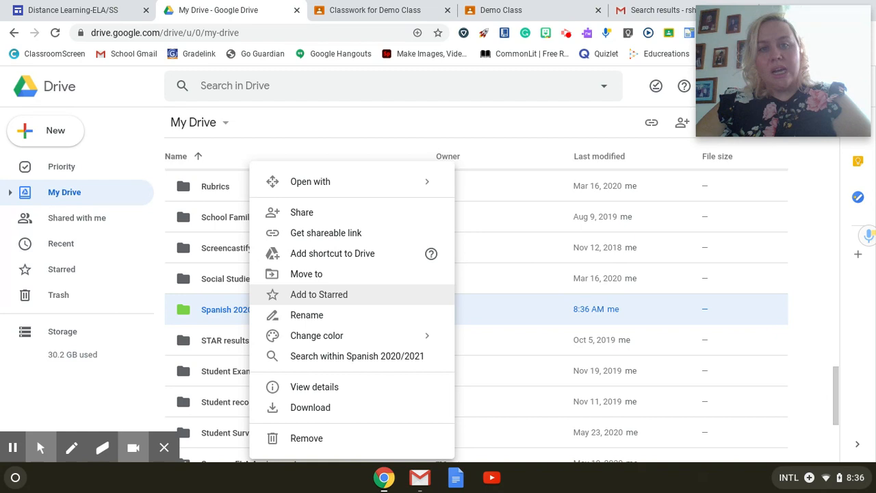
{"action": "left_click", "coordinate": [319, 295]}
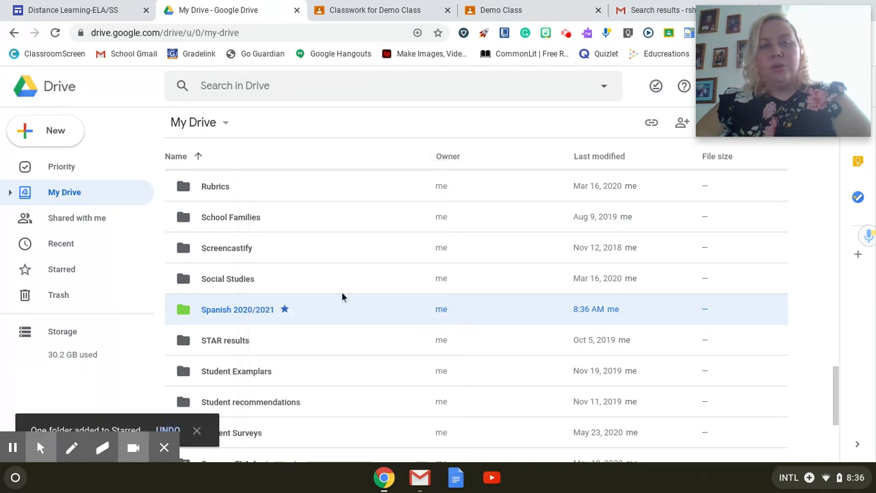
{"action": "mouse_move", "coordinate": [142, 193]}
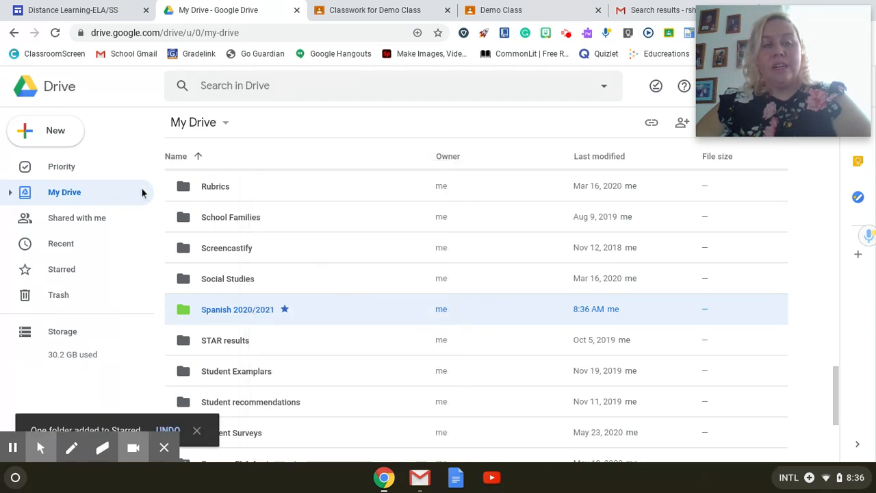
{"action": "mouse_move", "coordinate": [39, 247]}
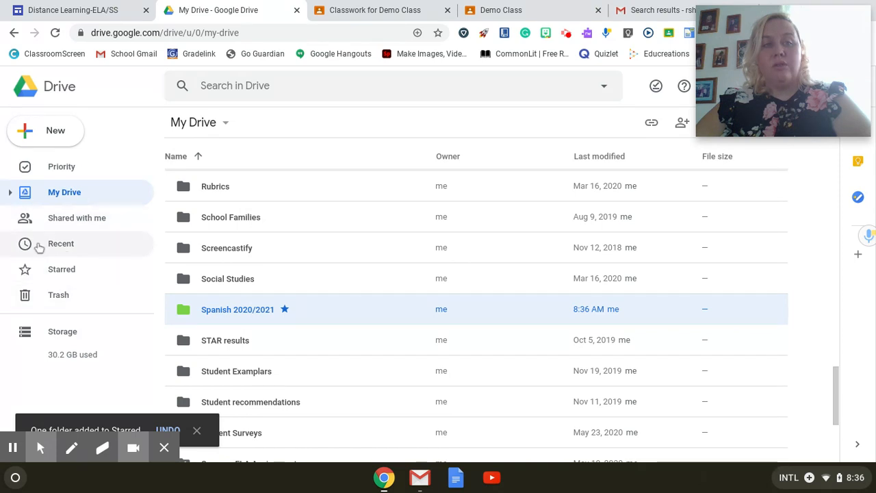
{"action": "mouse_move", "coordinate": [52, 277]}
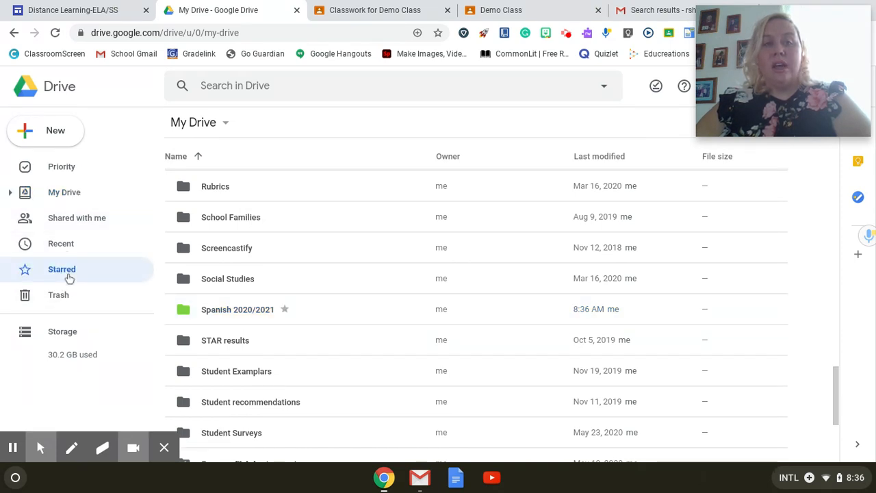
Step: Review the Starred list, which now shows Spanish 2020/2021
{"action": "left_click", "coordinate": [61, 269]}
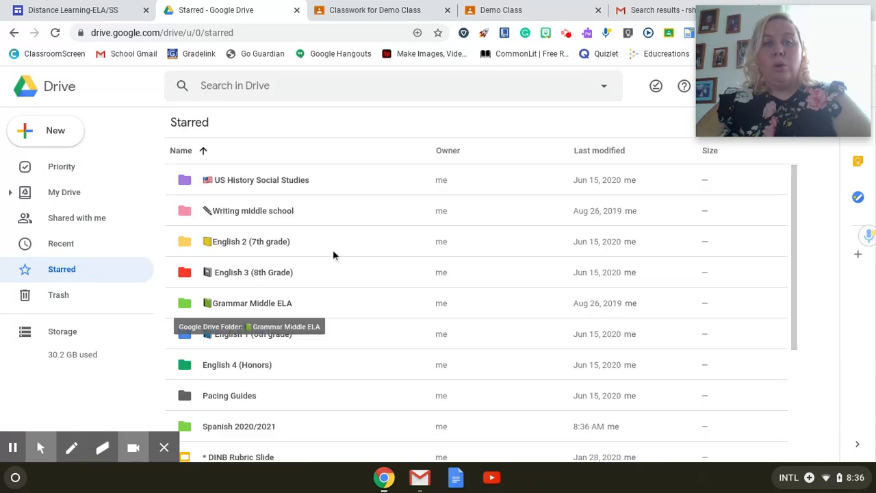
{"action": "scroll", "scroll_direction": "down", "scroll_amount": 3}
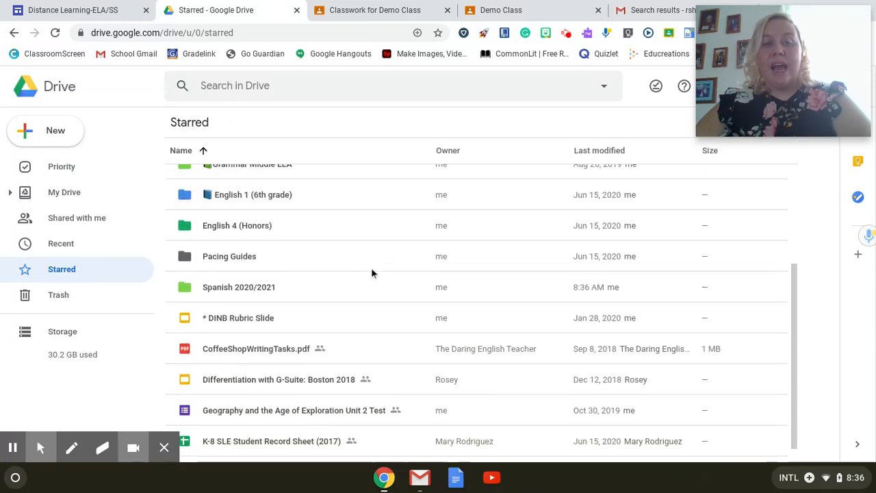
{"action": "scroll", "scroll_direction": "up", "scroll_amount": 3}
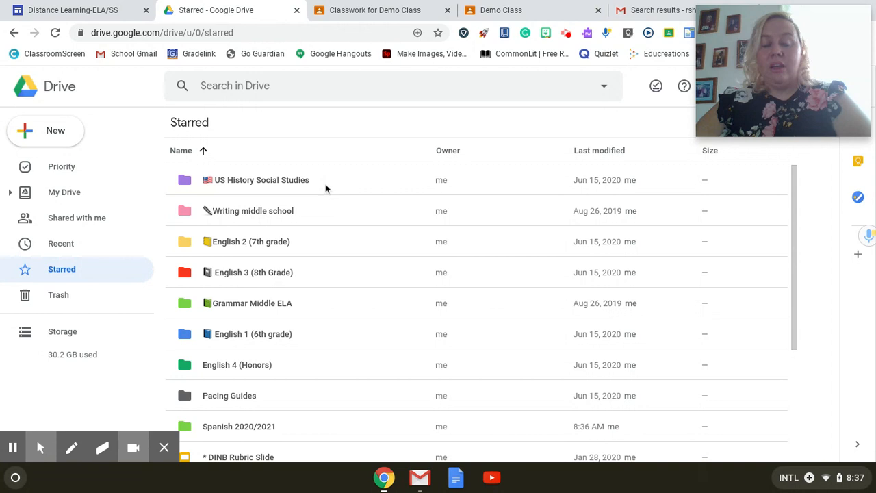
{"action": "mouse_move", "coordinate": [335, 190]}
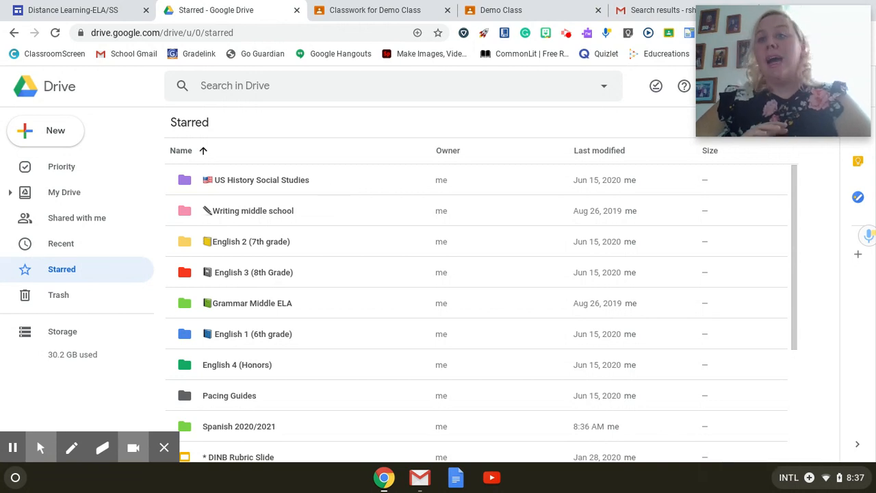
{"action": "mouse_move", "coordinate": [350, 220]}
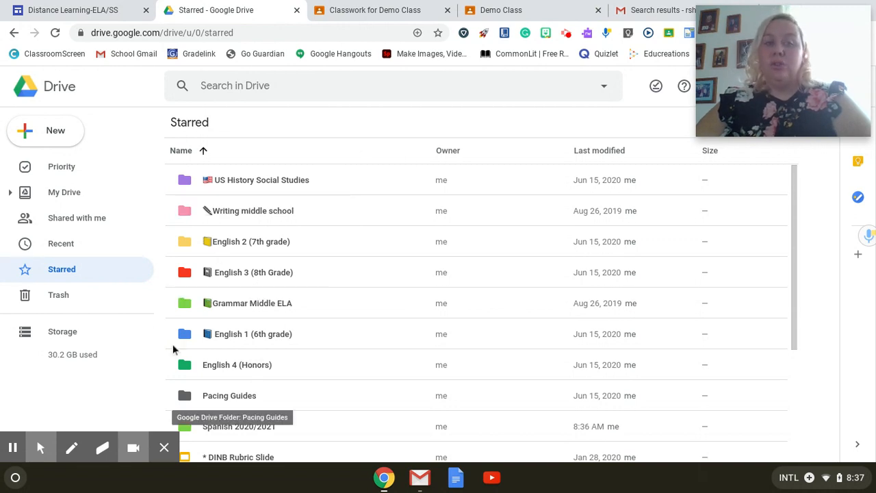
{"action": "mouse_move", "coordinate": [311, 274]}
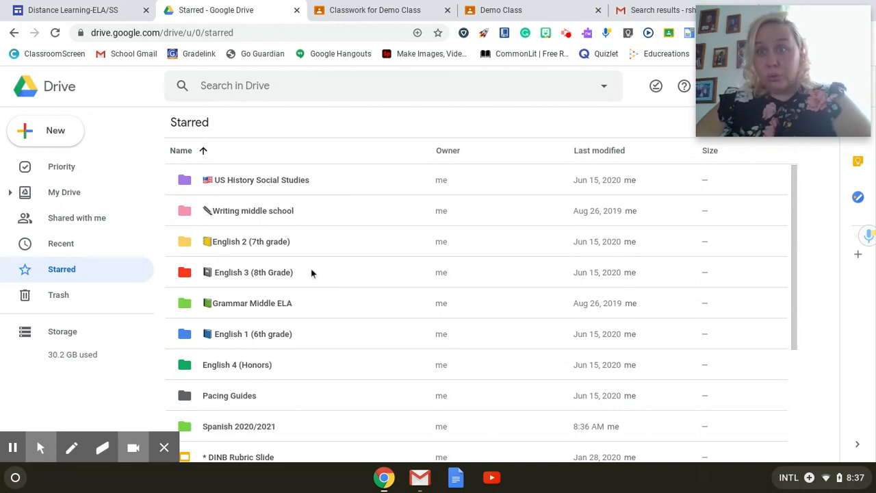
{"action": "mouse_move", "coordinate": [135, 270]}
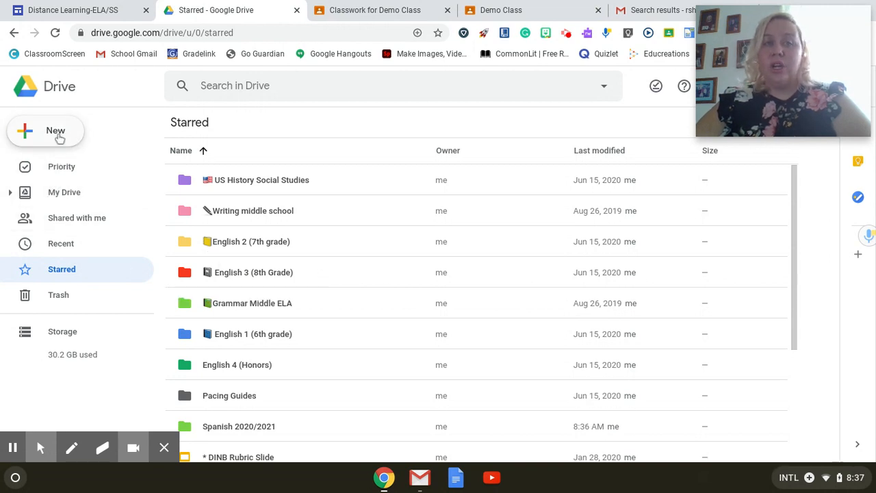
{"action": "left_click", "coordinate": [45, 131]}
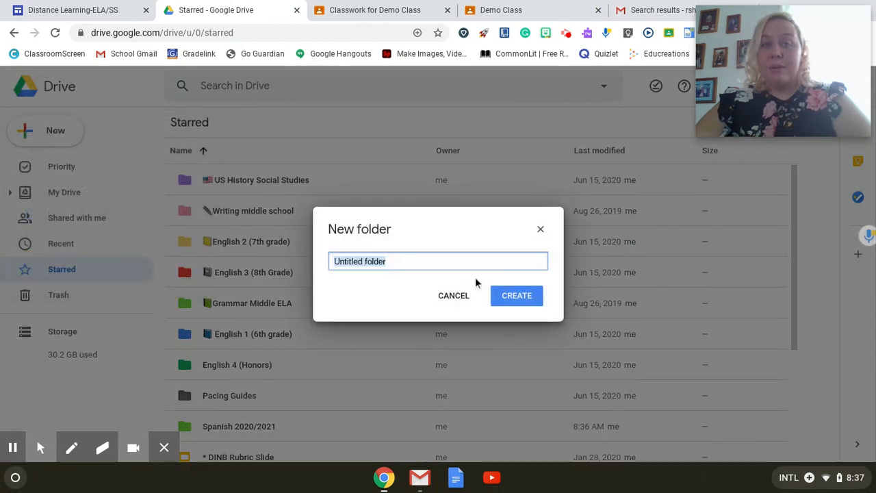
Step: Create a new folder named 'Science' in My Drive
{"action": "type", "text": "S"}
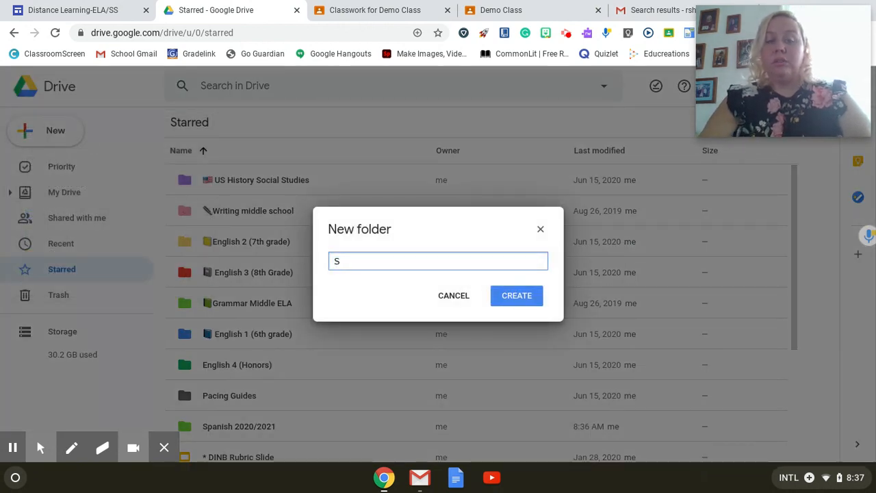
{"action": "type", "text": "cience"}
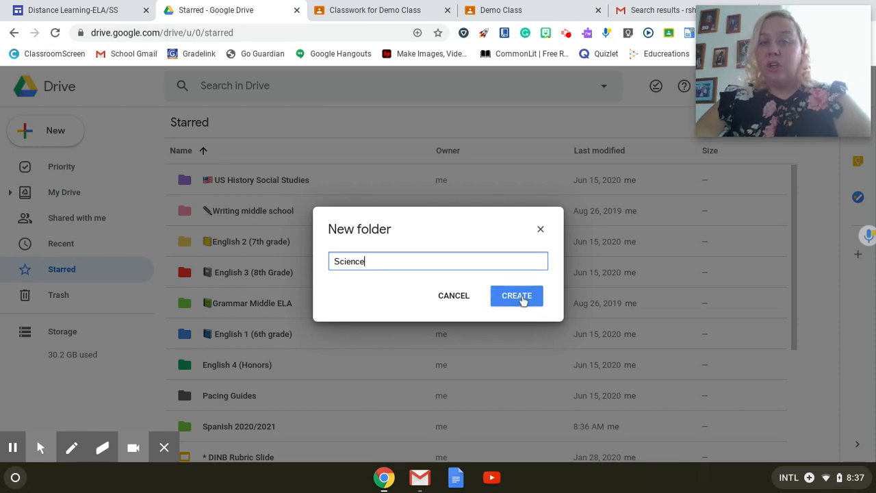
{"action": "left_click", "coordinate": [517, 295]}
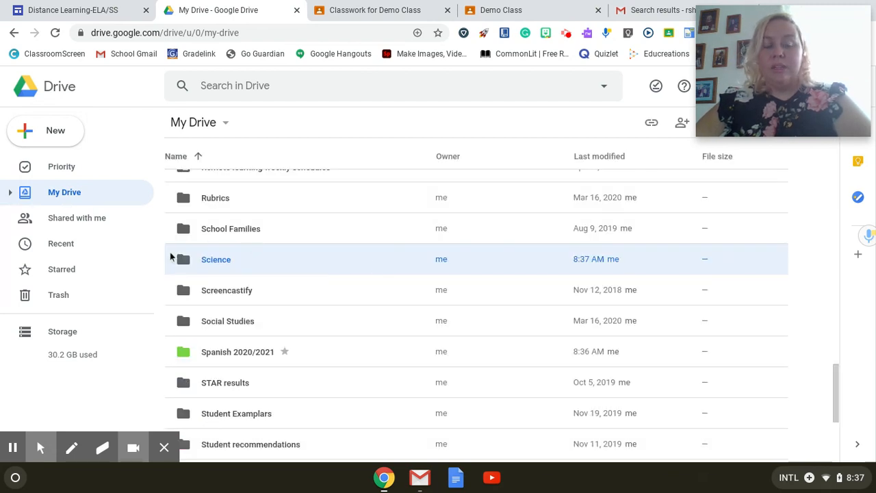
{"action": "mouse_move", "coordinate": [268, 266]}
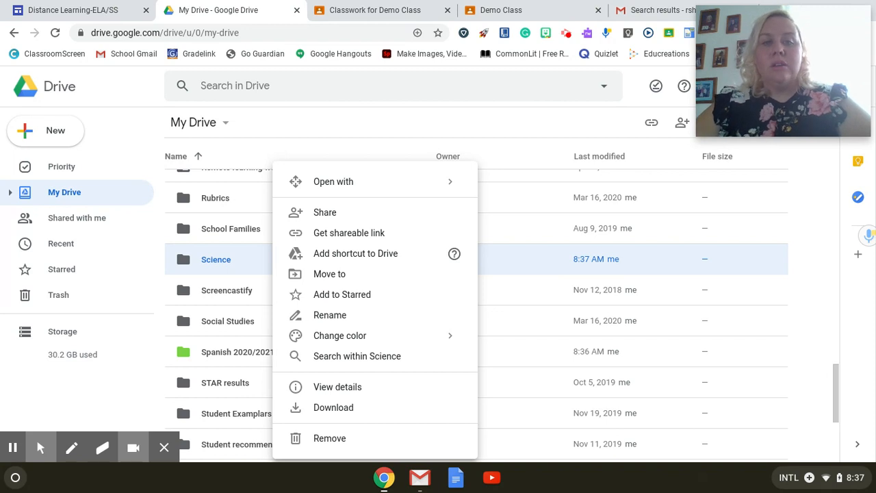
Step: Colour the Science folder blue and add it to Starred
{"action": "left_click", "coordinate": [340, 336]}
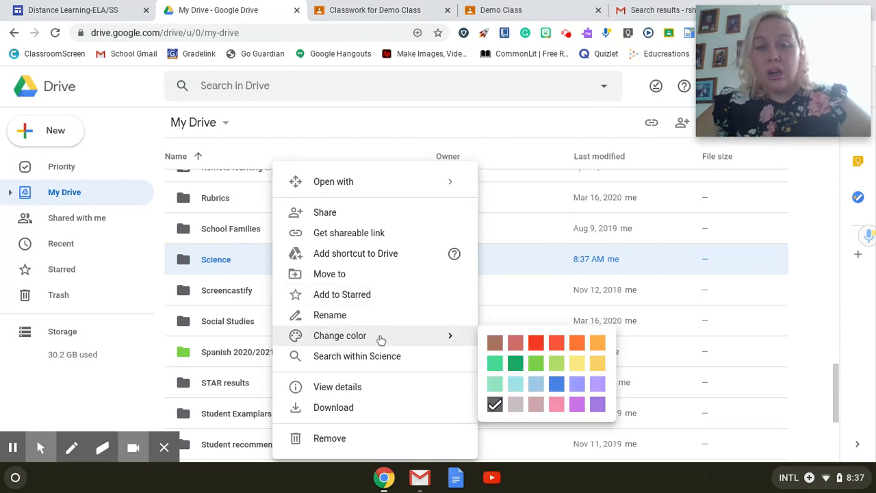
{"action": "mouse_move", "coordinate": [557, 383]}
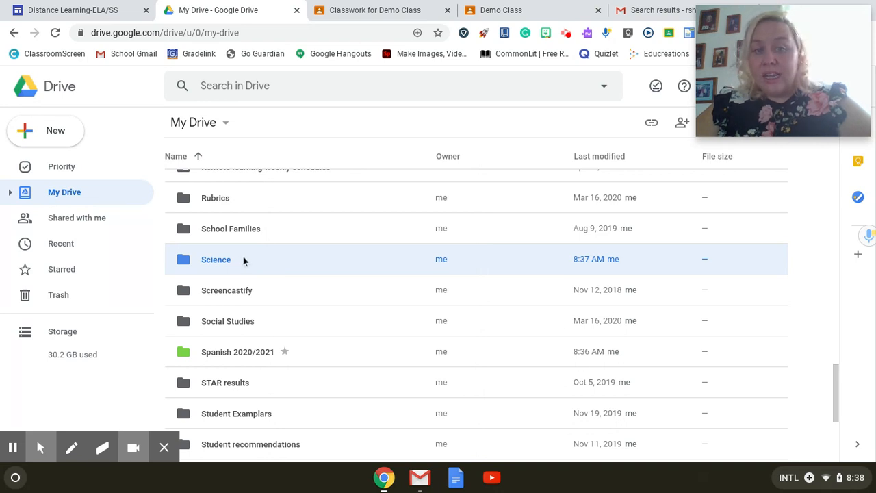
{"action": "right_click", "coordinate": [216, 259]}
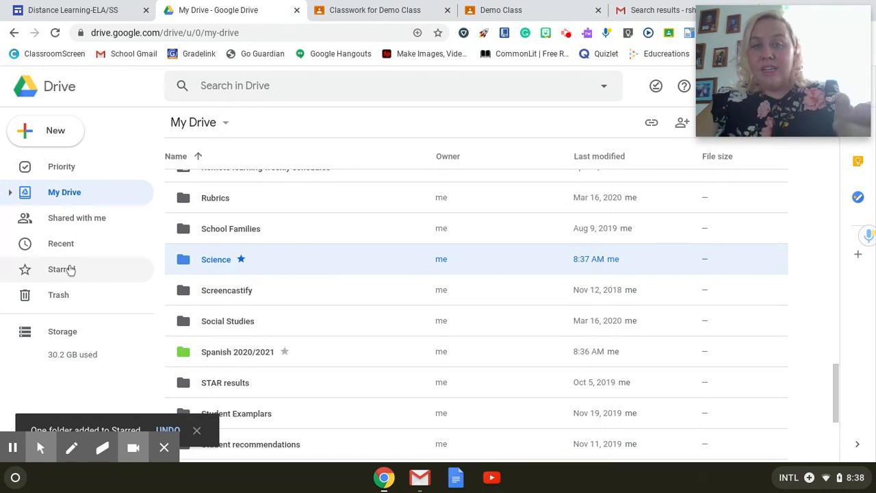
Step: Show the Starred list containing Science and Spanish 2020/2021
{"action": "left_click", "coordinate": [58, 269]}
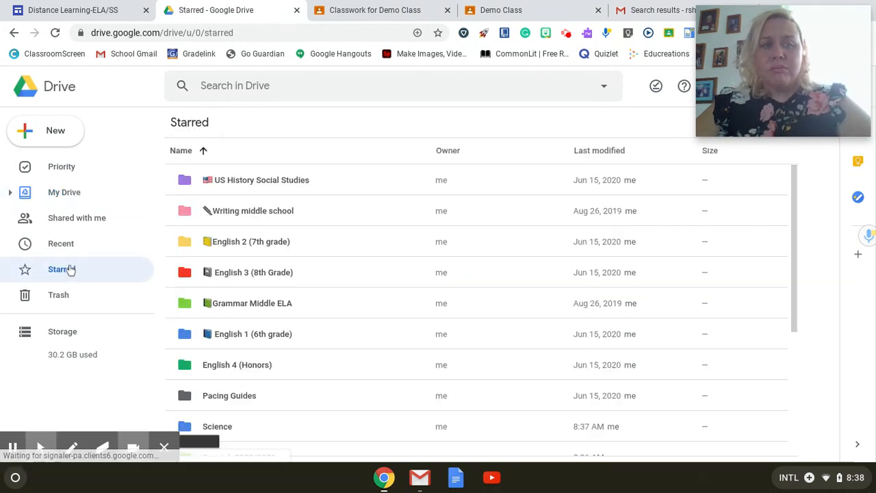
{"action": "scroll", "scroll_direction": "down", "scroll_amount": 3}
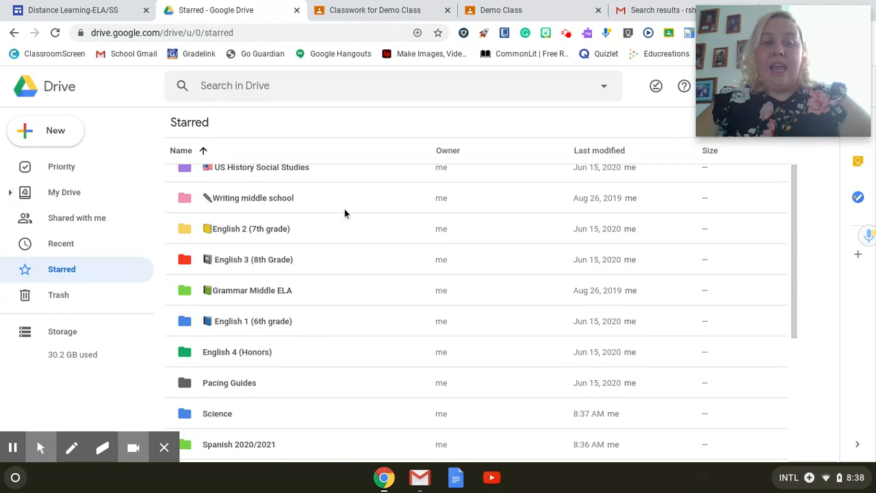
{"action": "scroll", "scroll_direction": "down", "scroll_amount": 3}
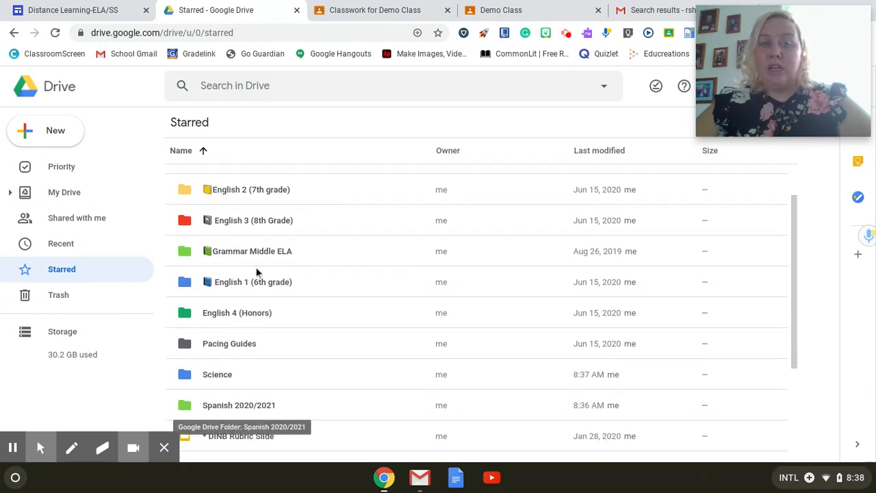
{"action": "mouse_move", "coordinate": [327, 373]}
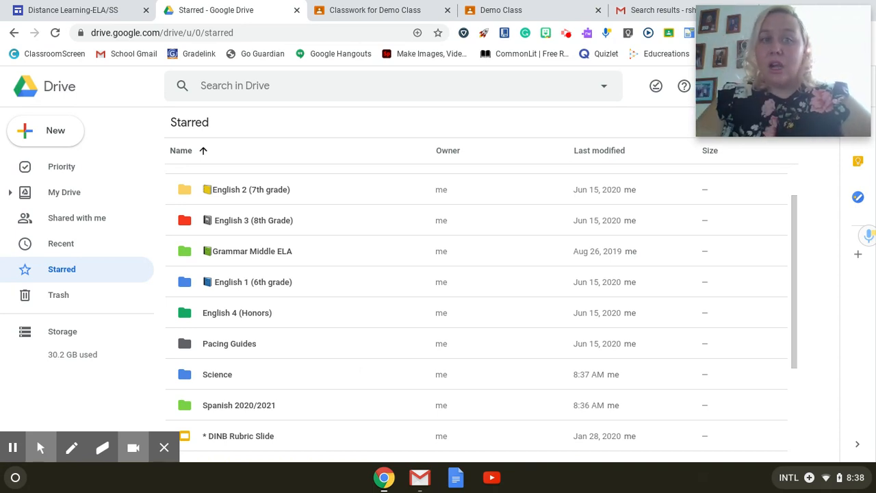
{"action": "mouse_move", "coordinate": [240, 190]}
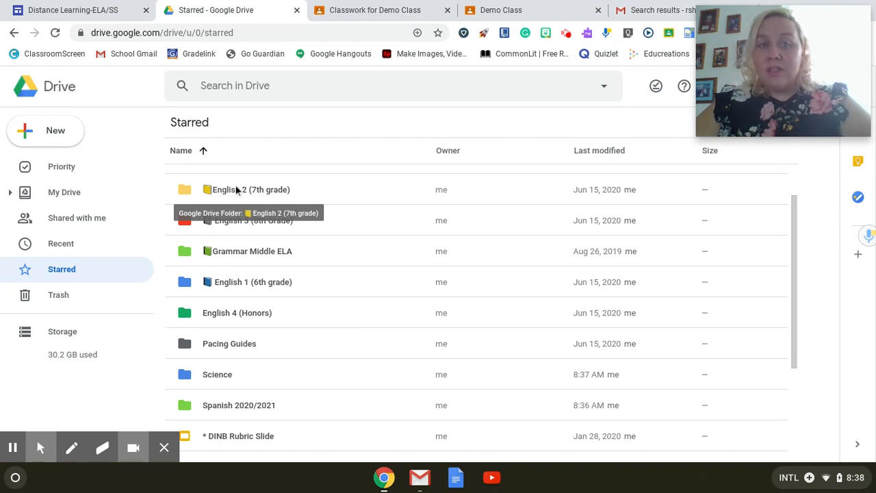
Step: Browse the English 2 (7th grade) folder's unit subfolders, then return to My Drive
{"action": "double_click", "coordinate": [250, 190]}
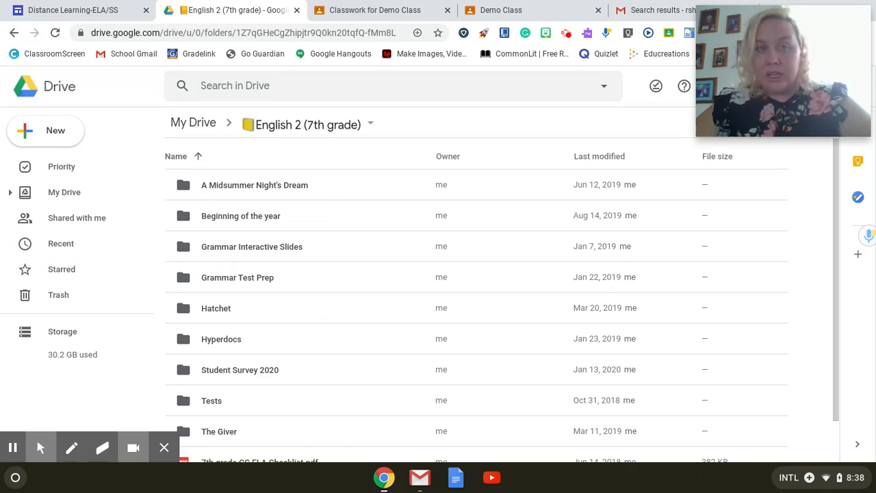
{"action": "mouse_move", "coordinate": [254, 185]}
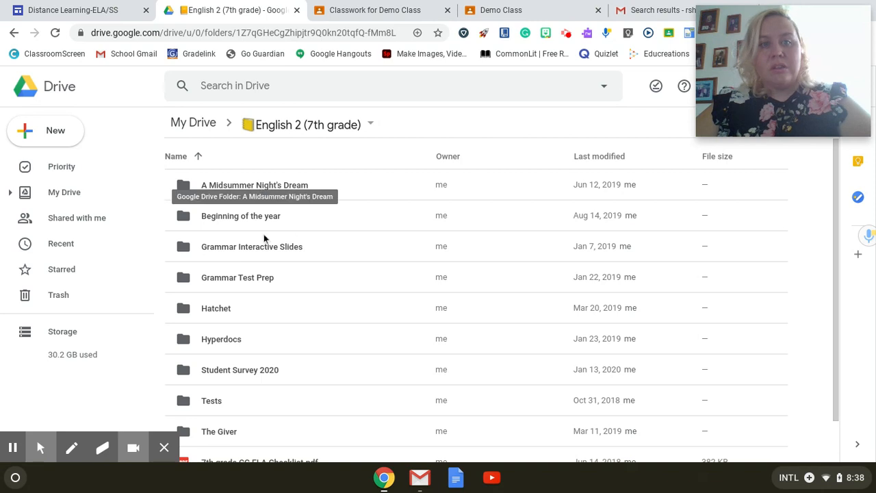
{"action": "scroll", "scroll_direction": "down", "scroll_amount": 3}
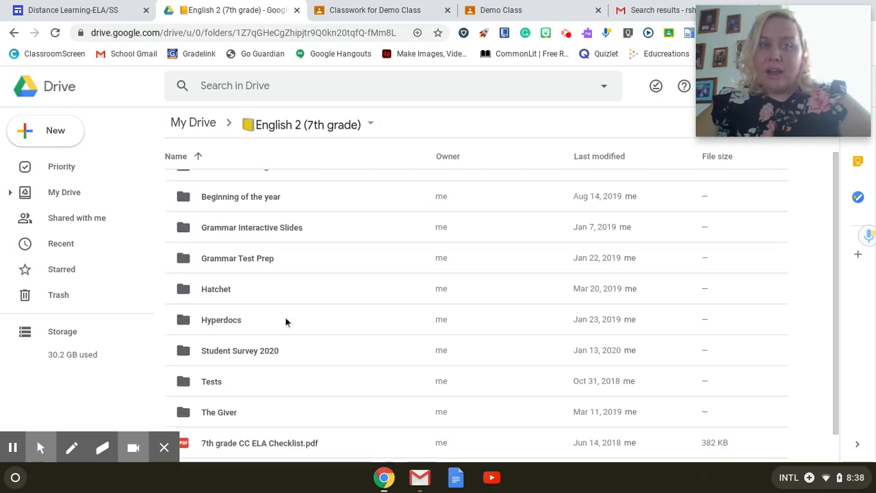
{"action": "scroll", "scroll_direction": "down", "scroll_amount": 3}
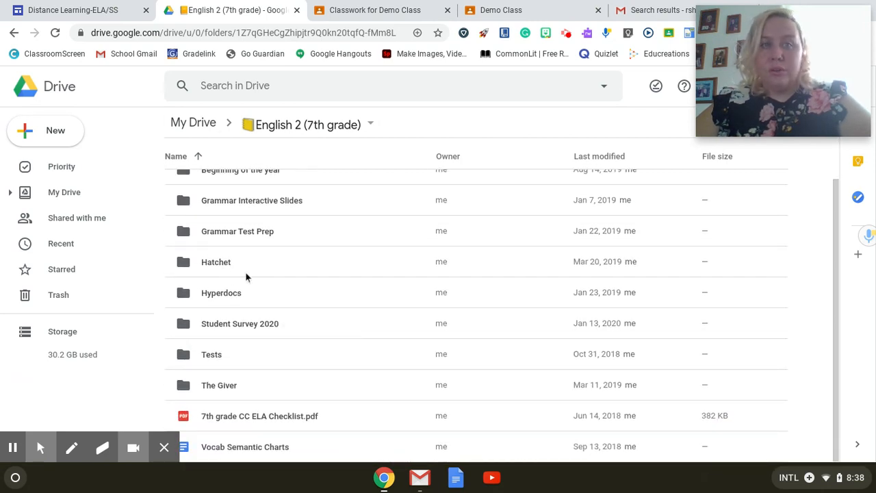
{"action": "mouse_move", "coordinate": [216, 262]}
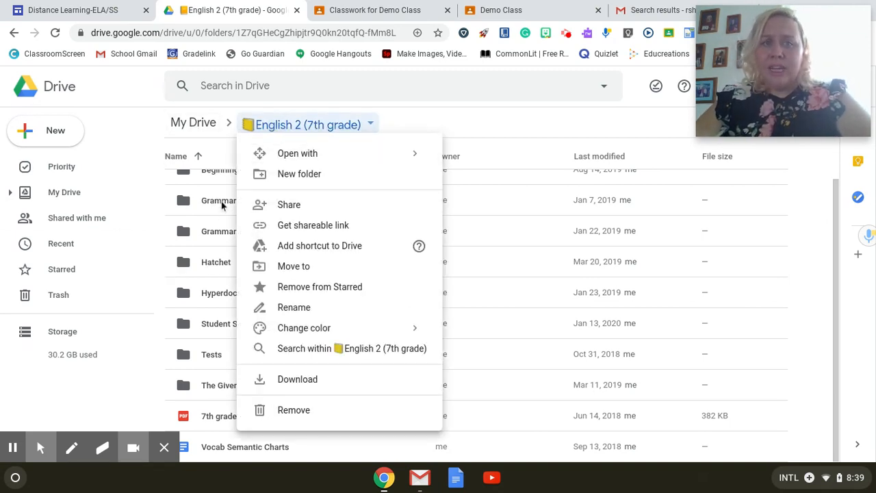
{"action": "left_click", "coordinate": [64, 192]}
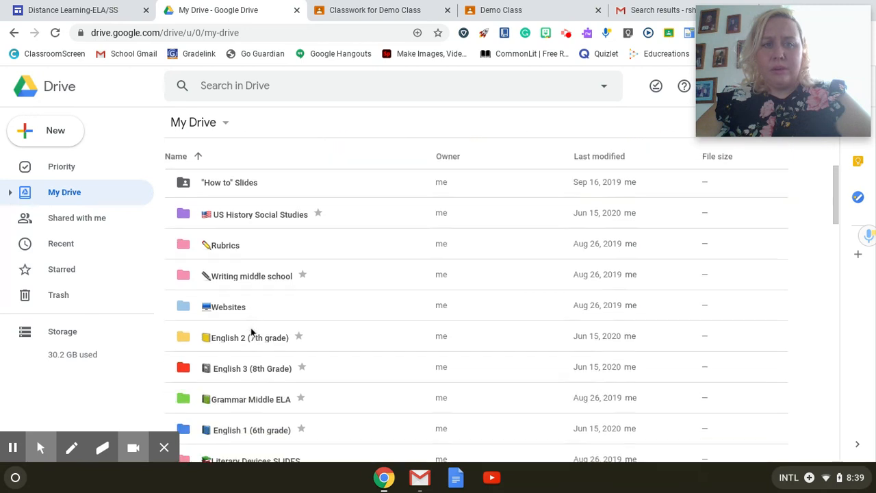
Step: Open the US History Social Studies folder to list its unit folders
{"action": "scroll", "scroll_direction": "down", "scroll_amount": 3}
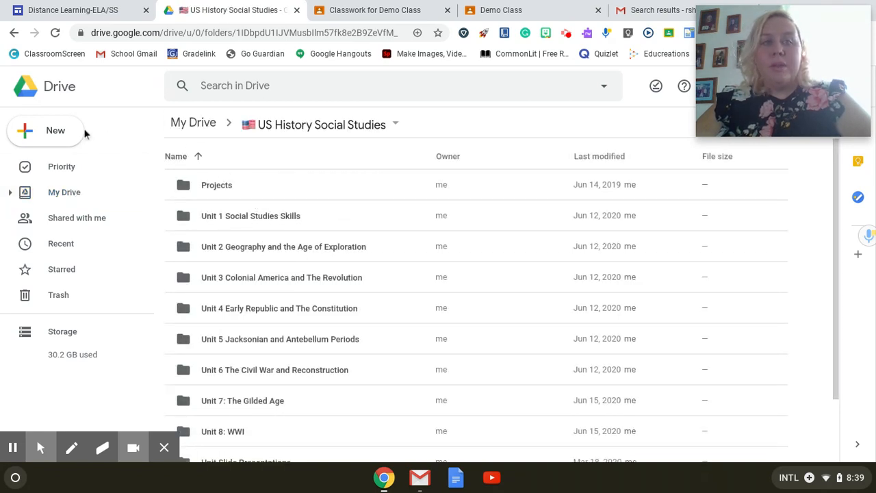
{"action": "mouse_move", "coordinate": [76, 131]}
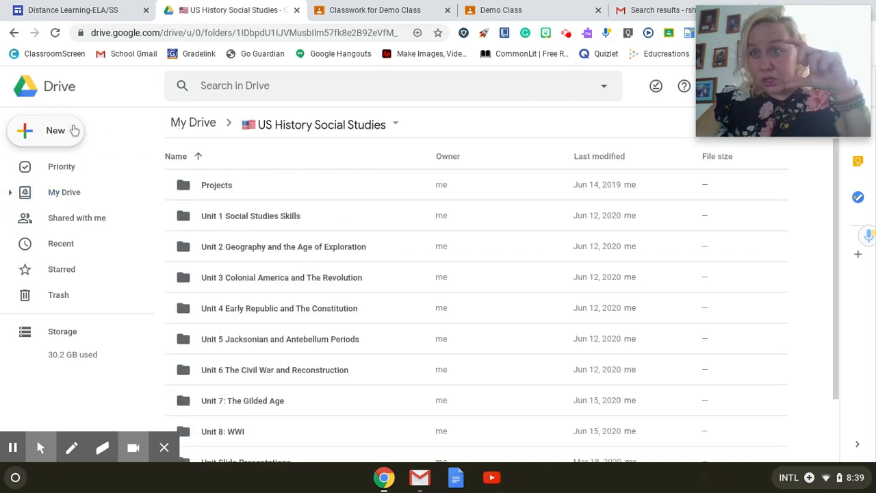
Step: Create a 'Colonial America' folder inside US History Social Studies
{"action": "left_click", "coordinate": [46, 130]}
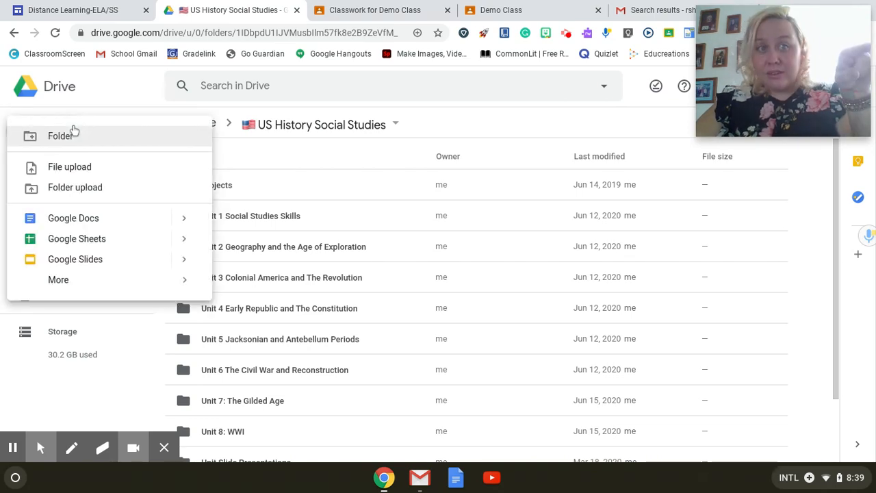
{"action": "left_click", "coordinate": [61, 136]}
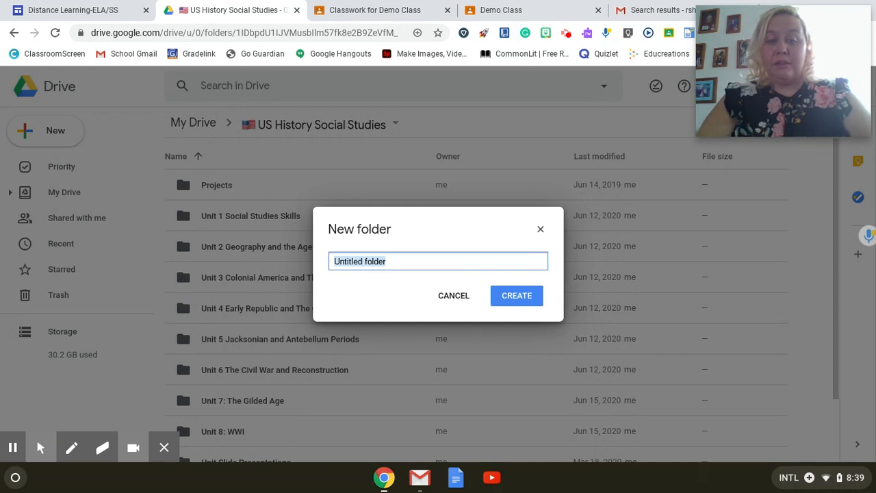
{"action": "type", "text": "Colonial A"}
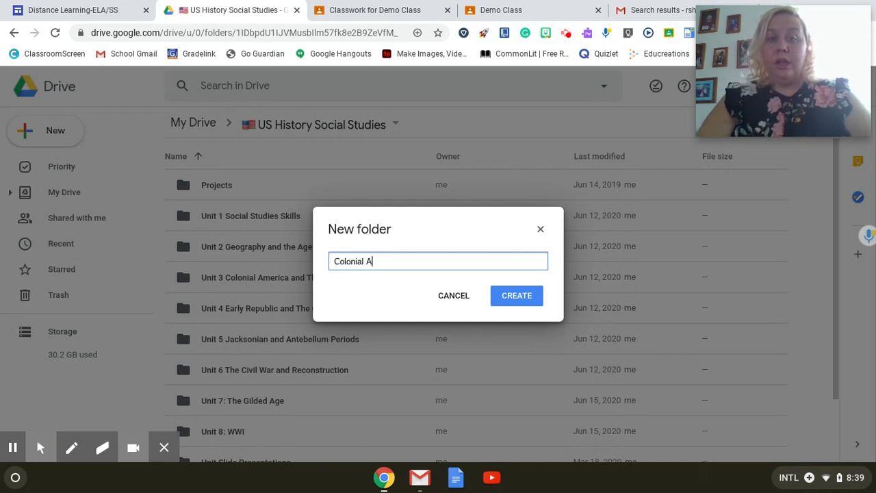
{"action": "type", "text": "merica"}
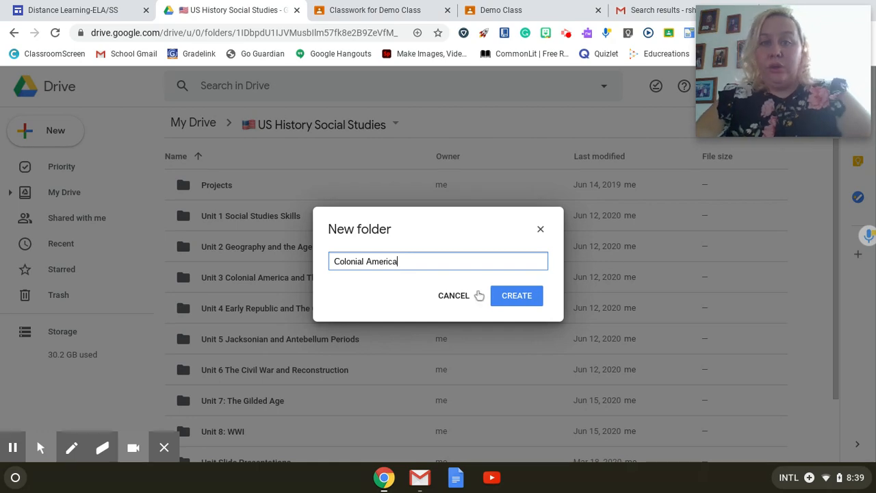
{"action": "left_click", "coordinate": [517, 294]}
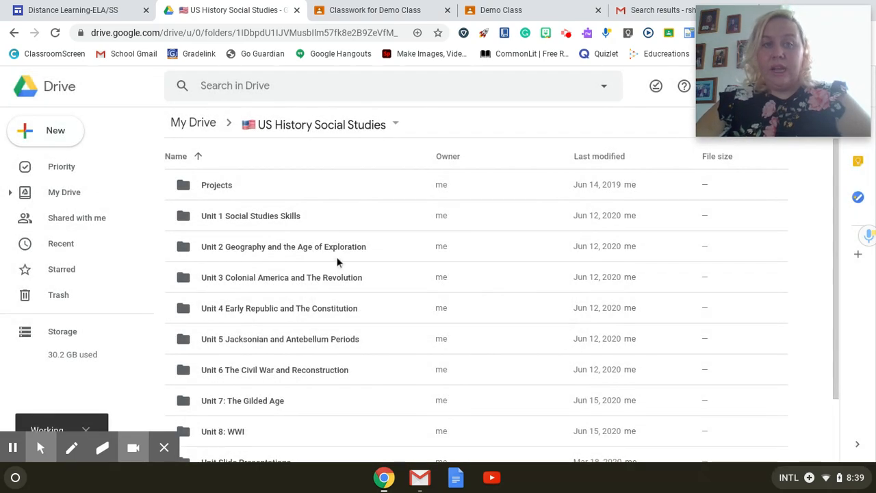
{"action": "scroll", "scroll_direction": "down", "scroll_amount": 3}
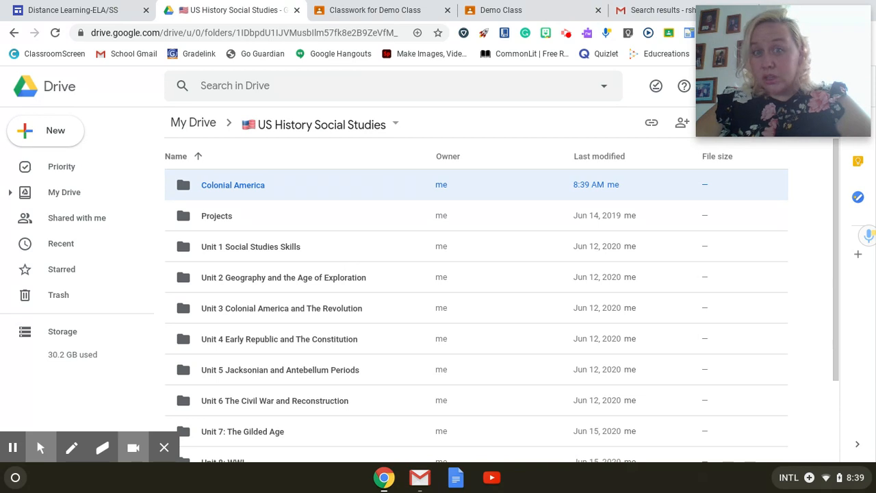
{"action": "mouse_move", "coordinate": [342, 207]}
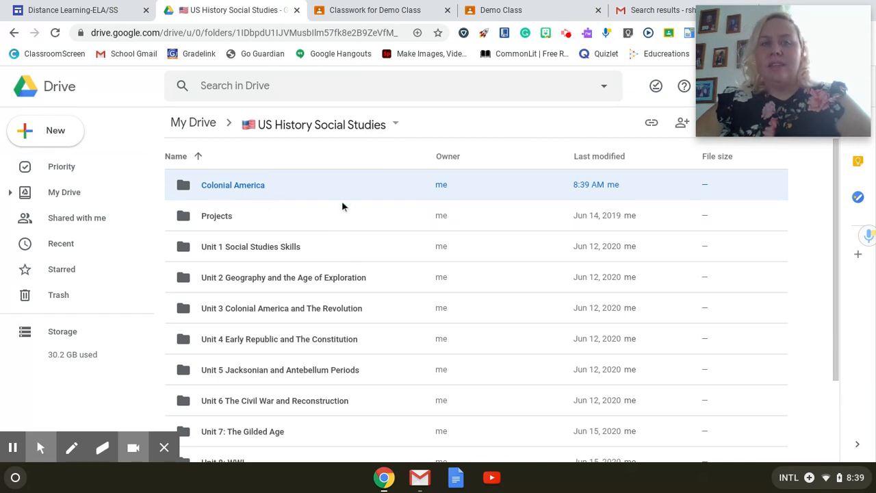
{"action": "mouse_move", "coordinate": [309, 185]}
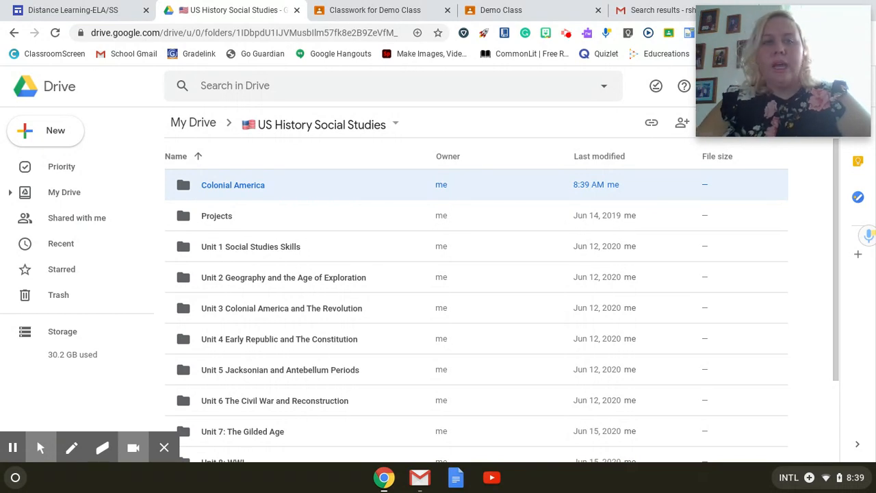
{"action": "mouse_move", "coordinate": [330, 184]}
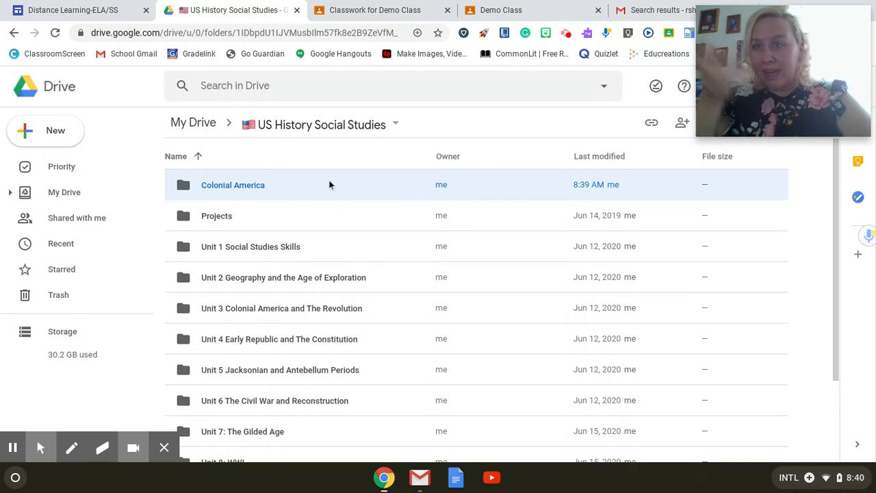